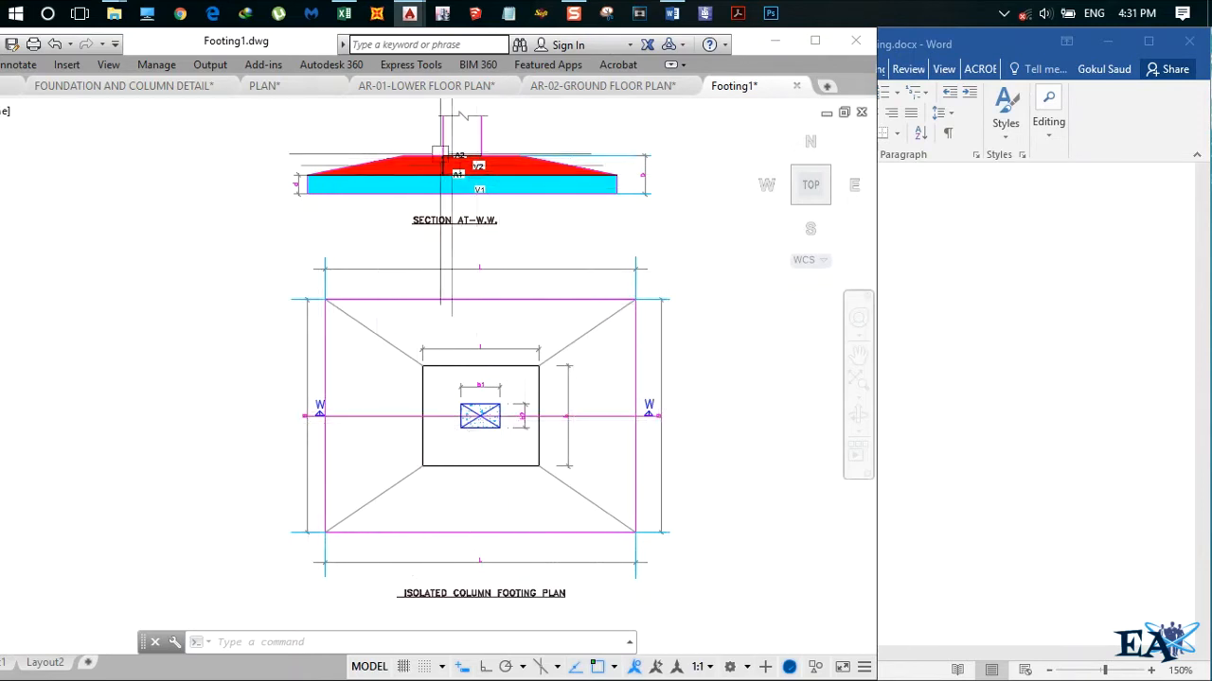
mouse_move(665, 389)
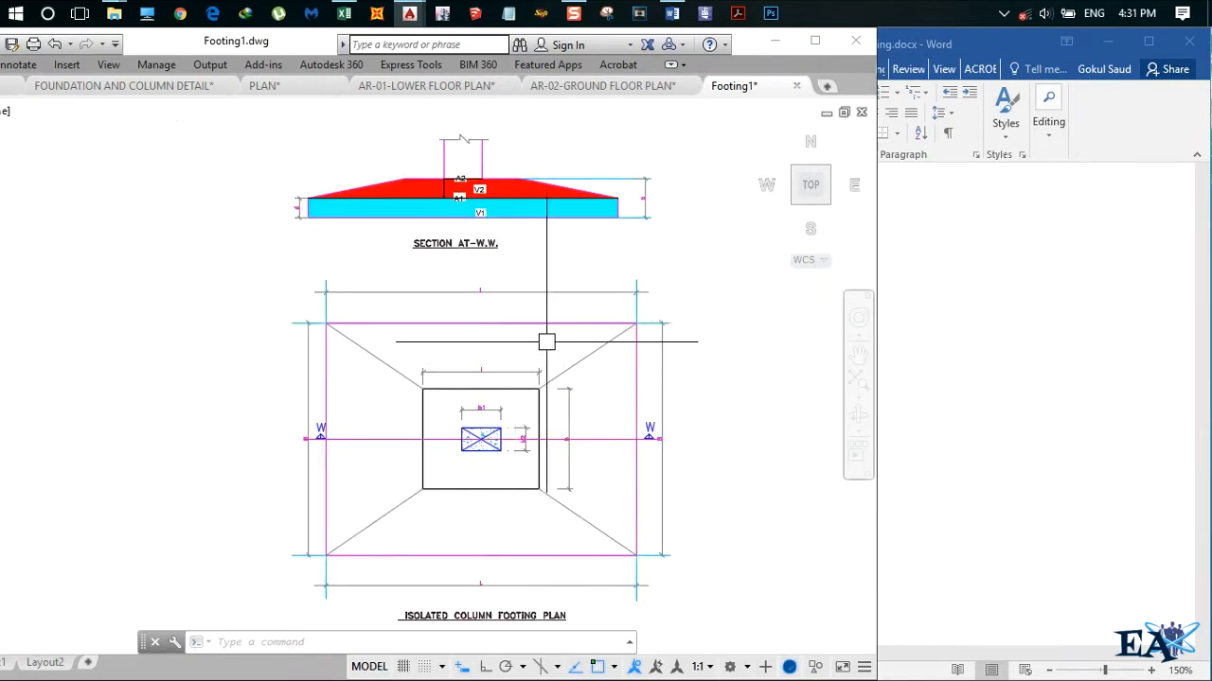
- Place Footing.docx beside the drawing and scroll past V1 = 2.4 m³ to the V2 formula
drag(546, 342, 631, 472)
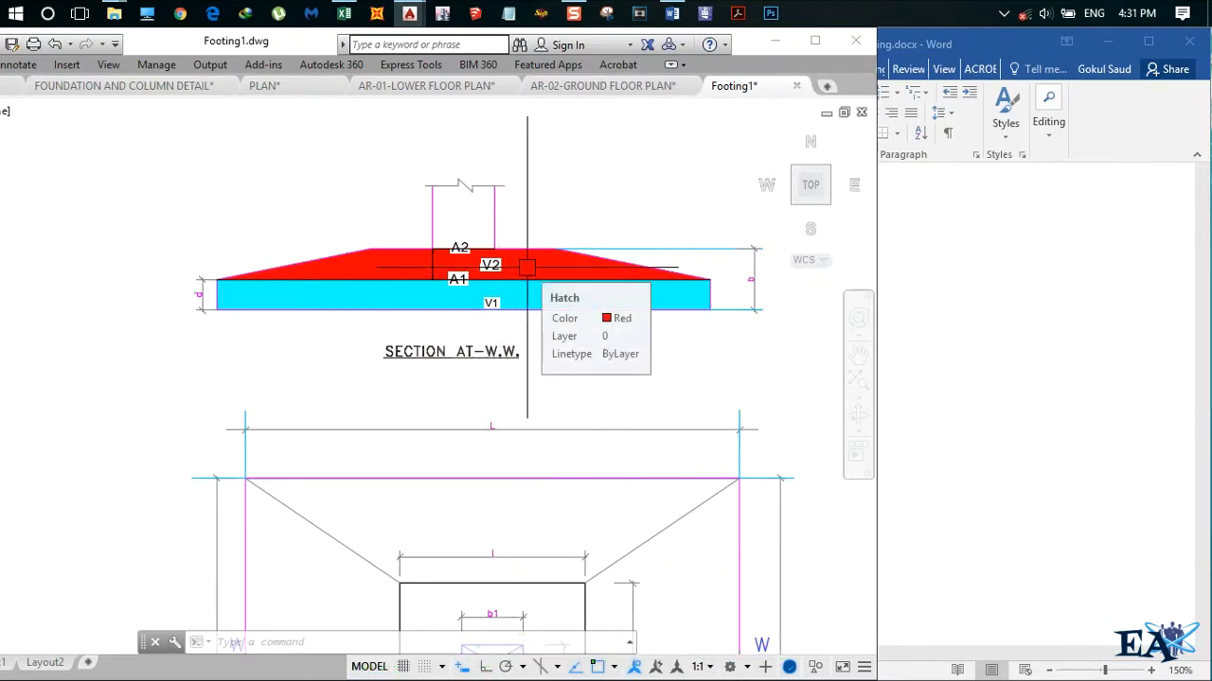
mouse_move(521, 275)
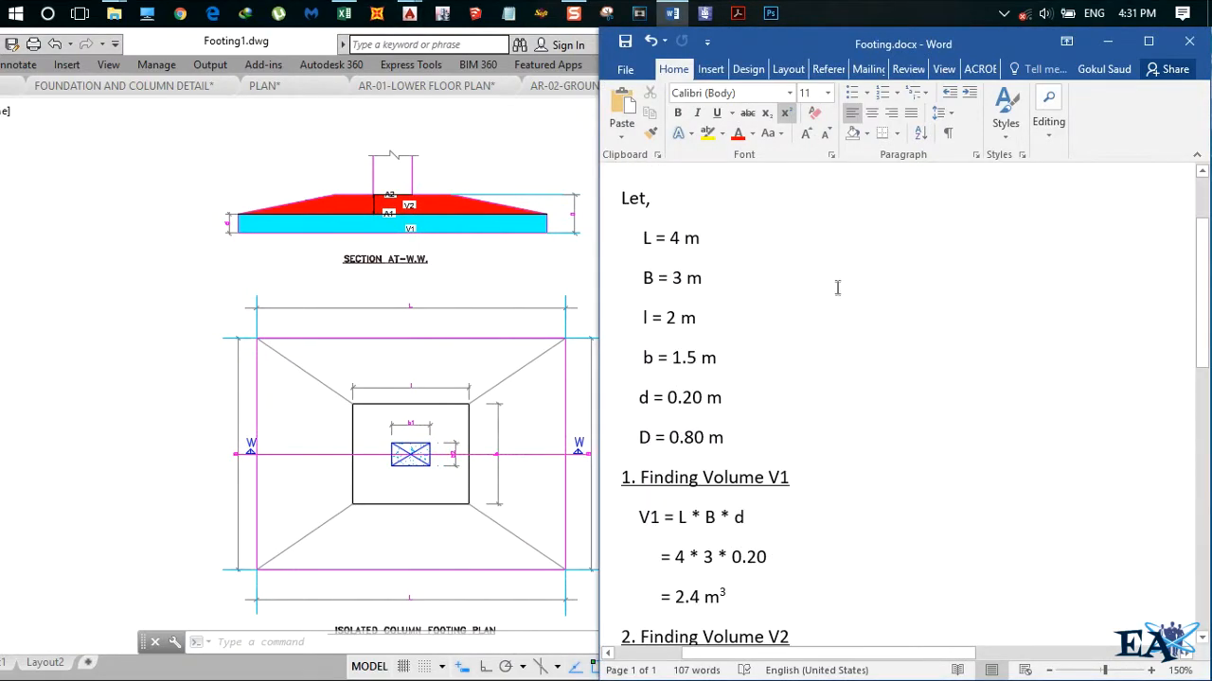
mouse_move(724, 247)
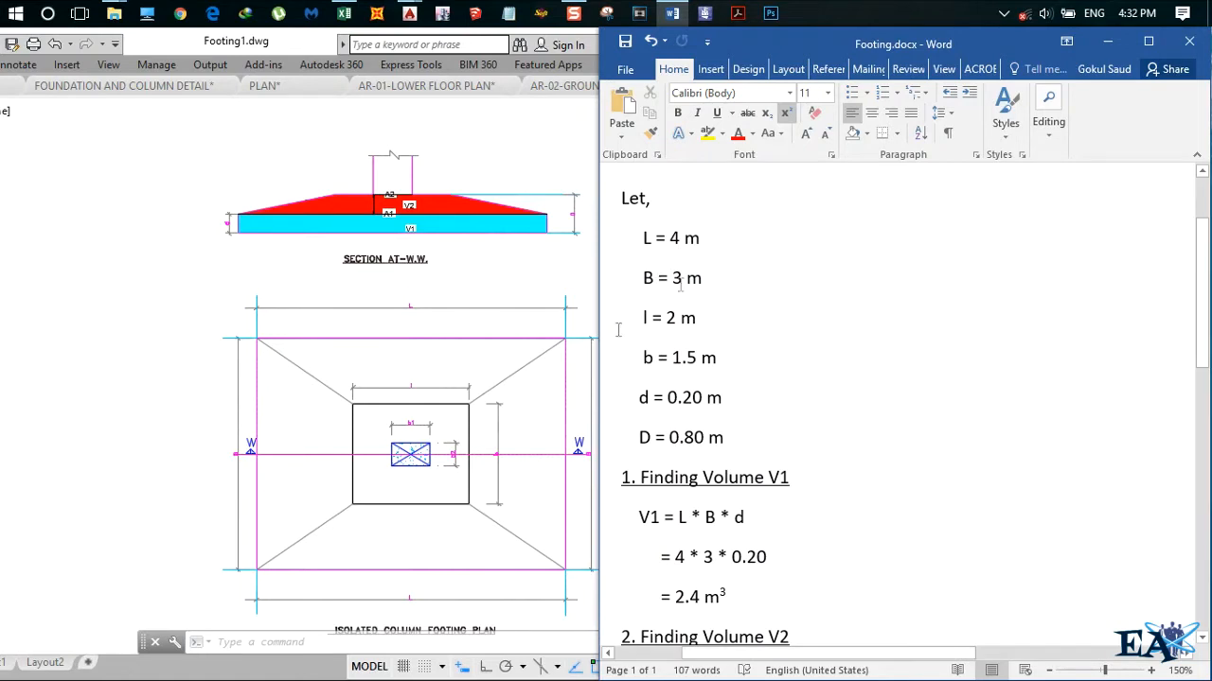
mouse_move(700, 289)
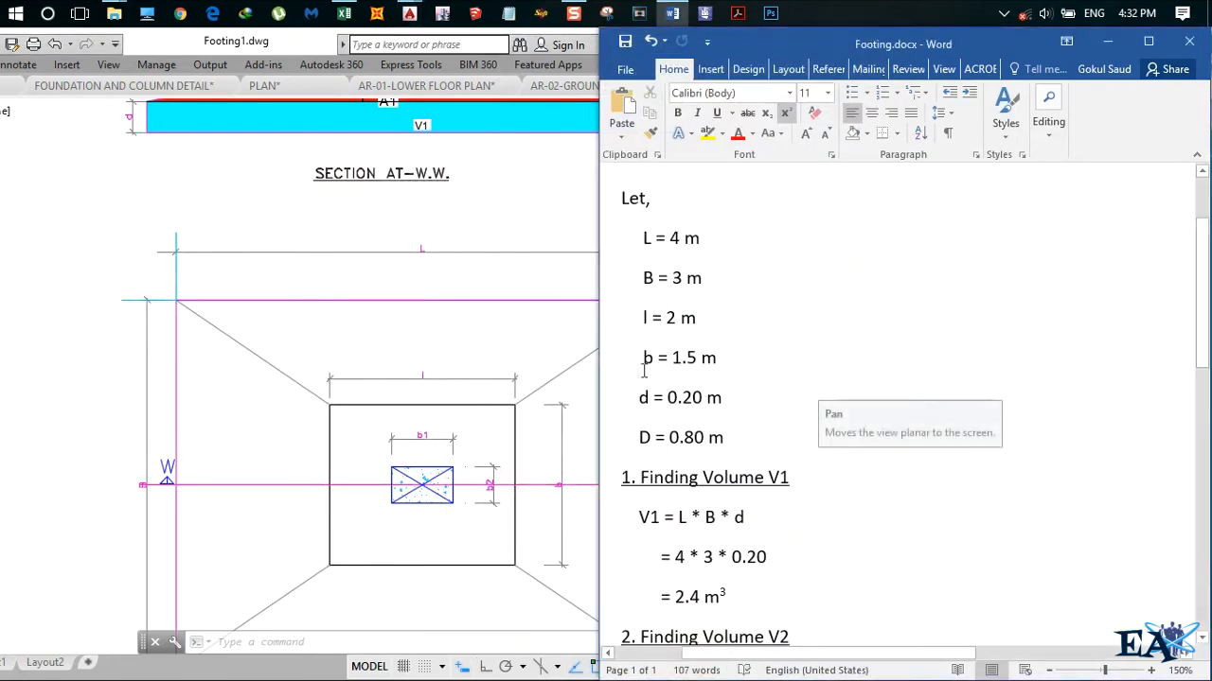
mouse_move(532, 424)
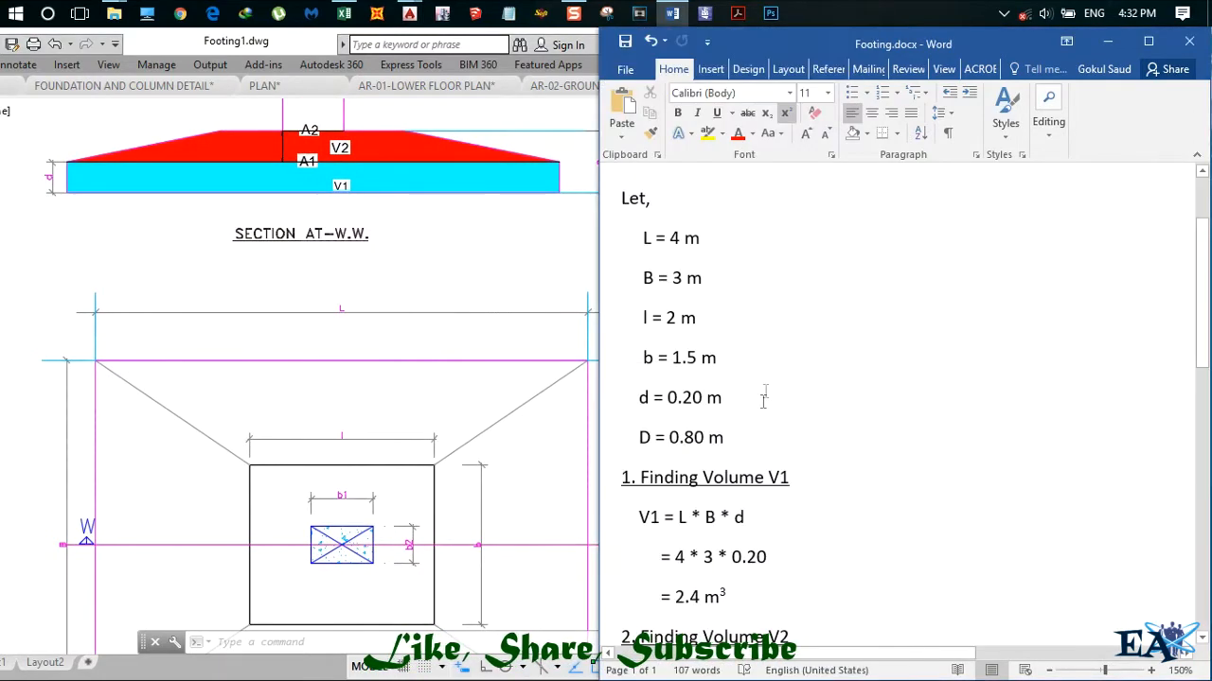
mouse_move(833, 451)
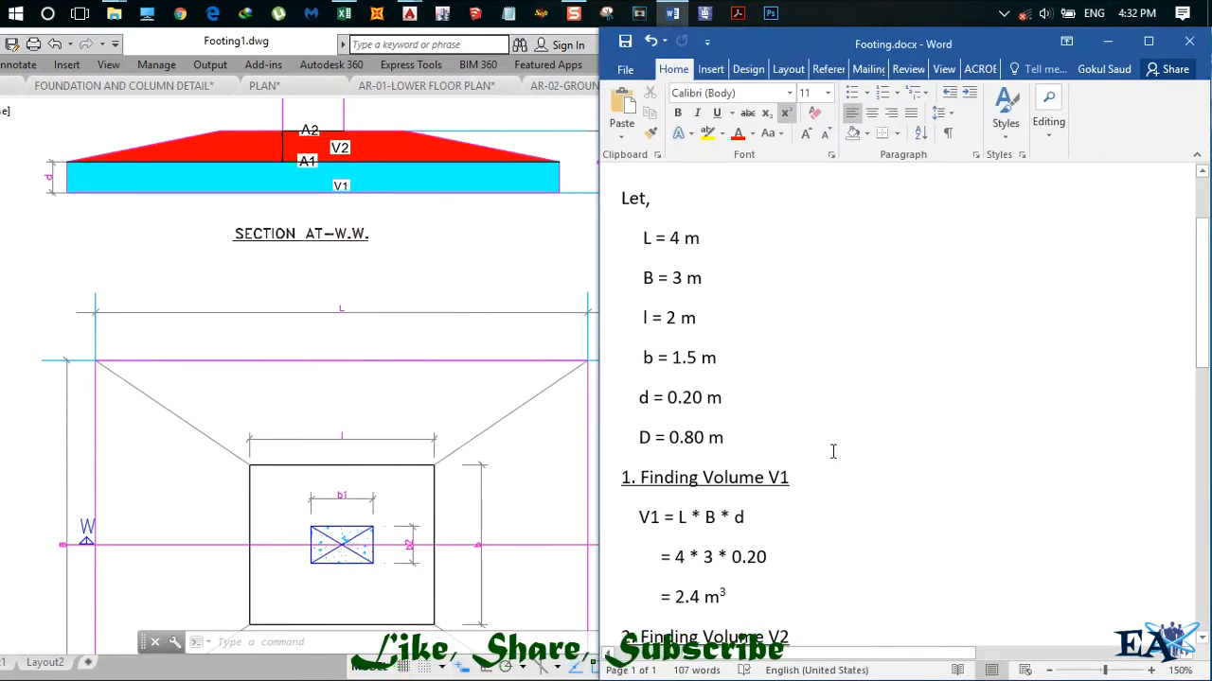
scroll(down, 3)
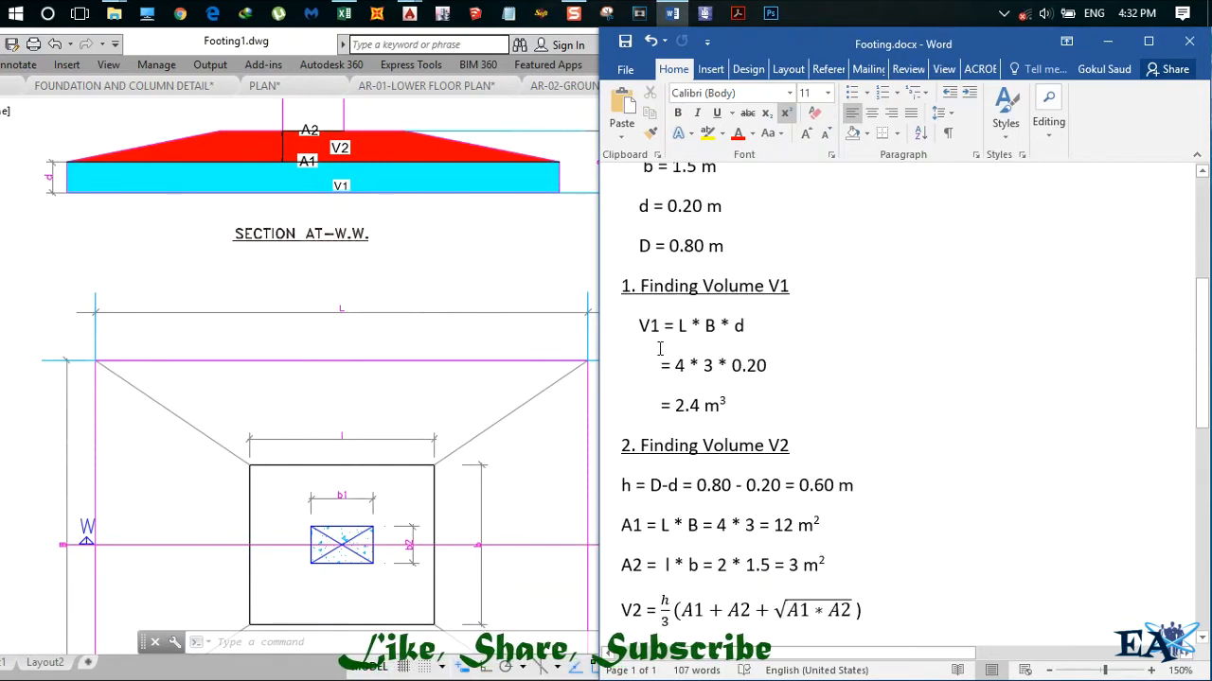
mouse_move(370, 275)
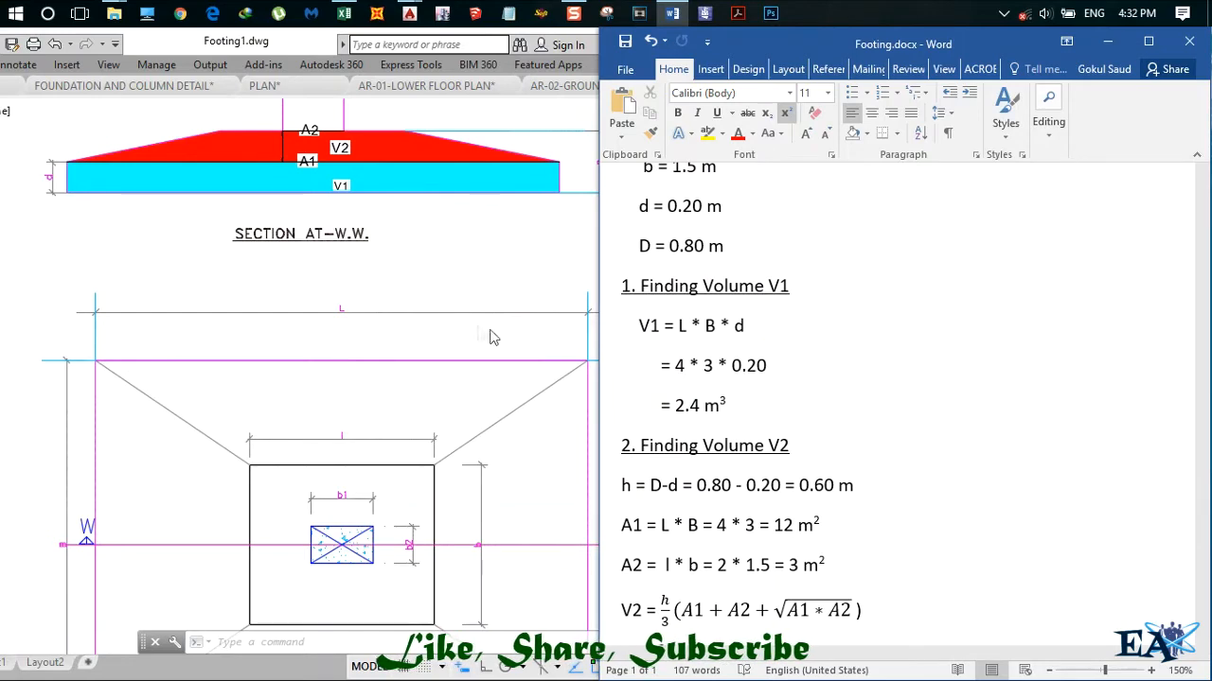
mouse_move(419, 343)
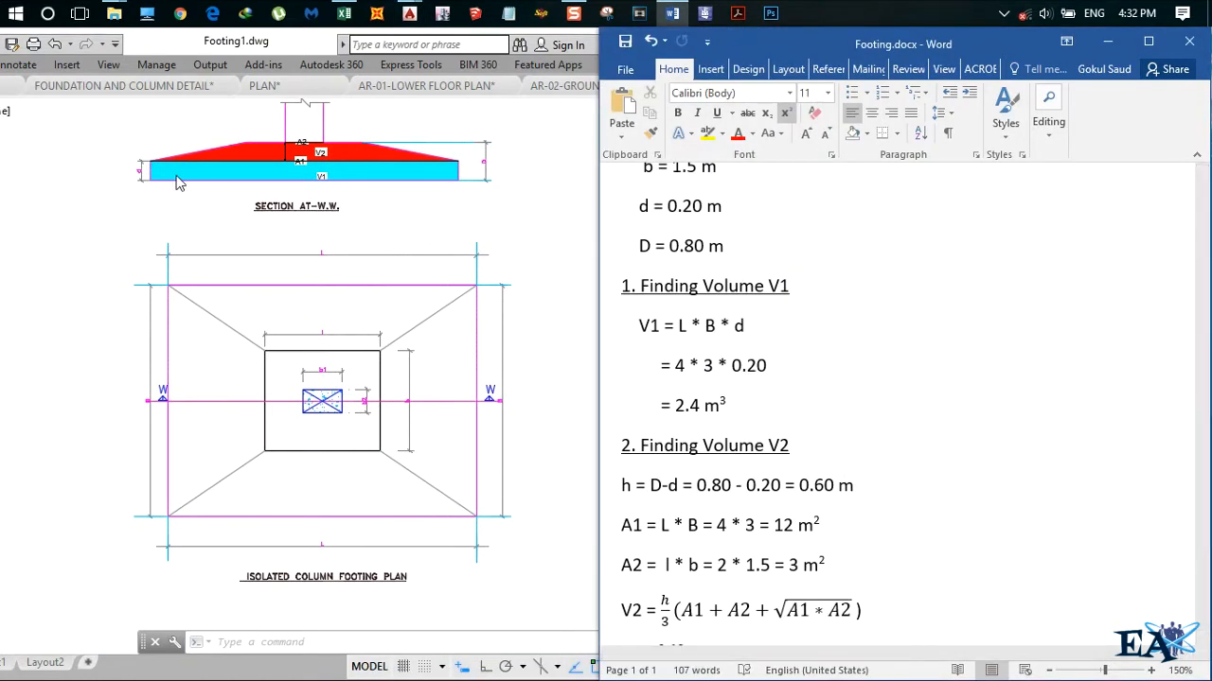
mouse_move(263, 188)
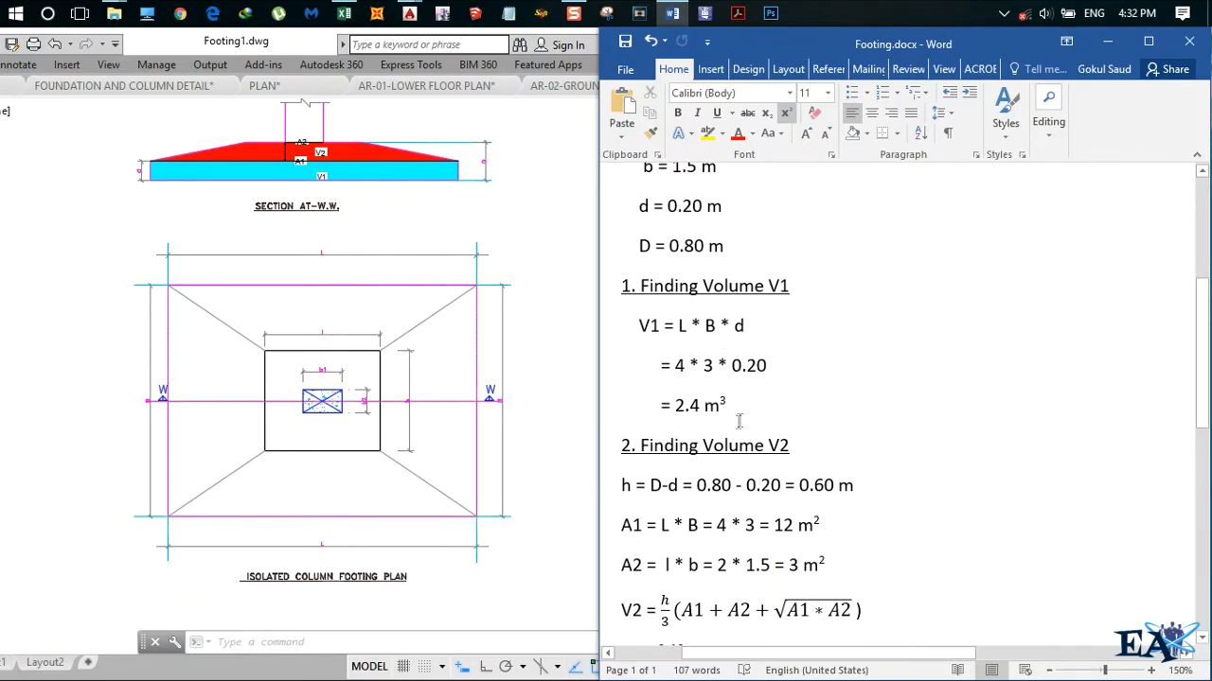
- Bring the AutoCAD drawing forward and zoom into the section labelled V1, V2, A1, A2
scroll(down, 3)
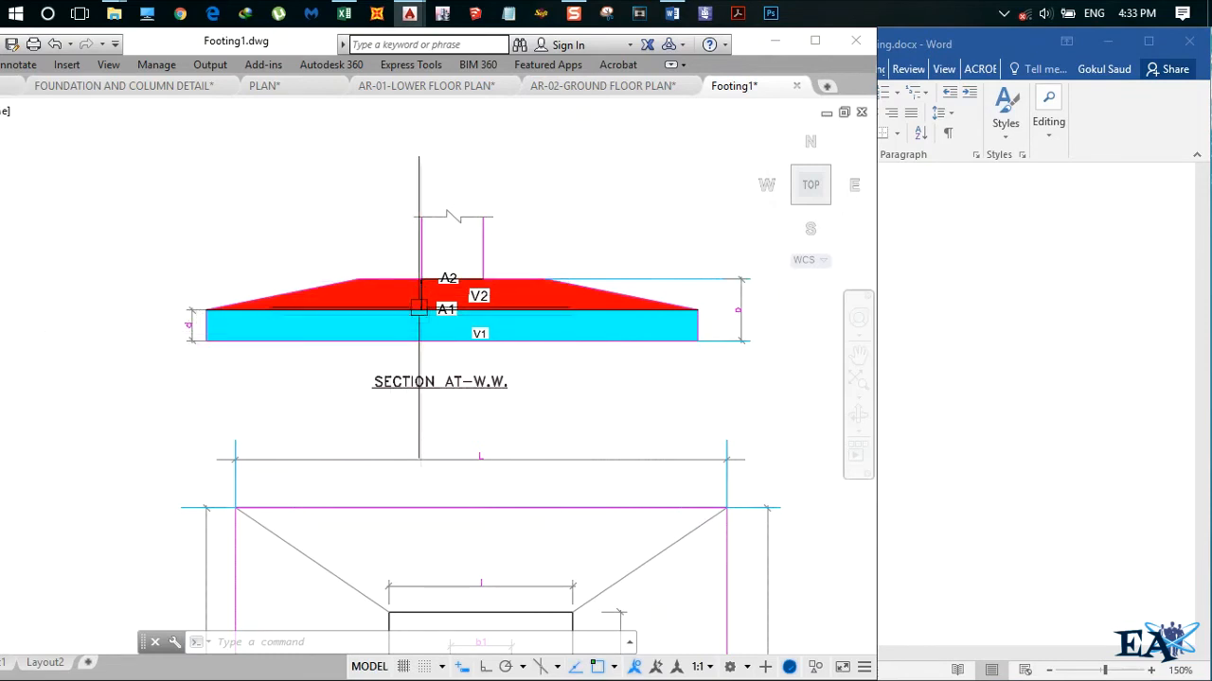
- Bring Footing.docx forward and scroll to V2 = 4.2 m³ and total 6.6 m³
click(672, 13)
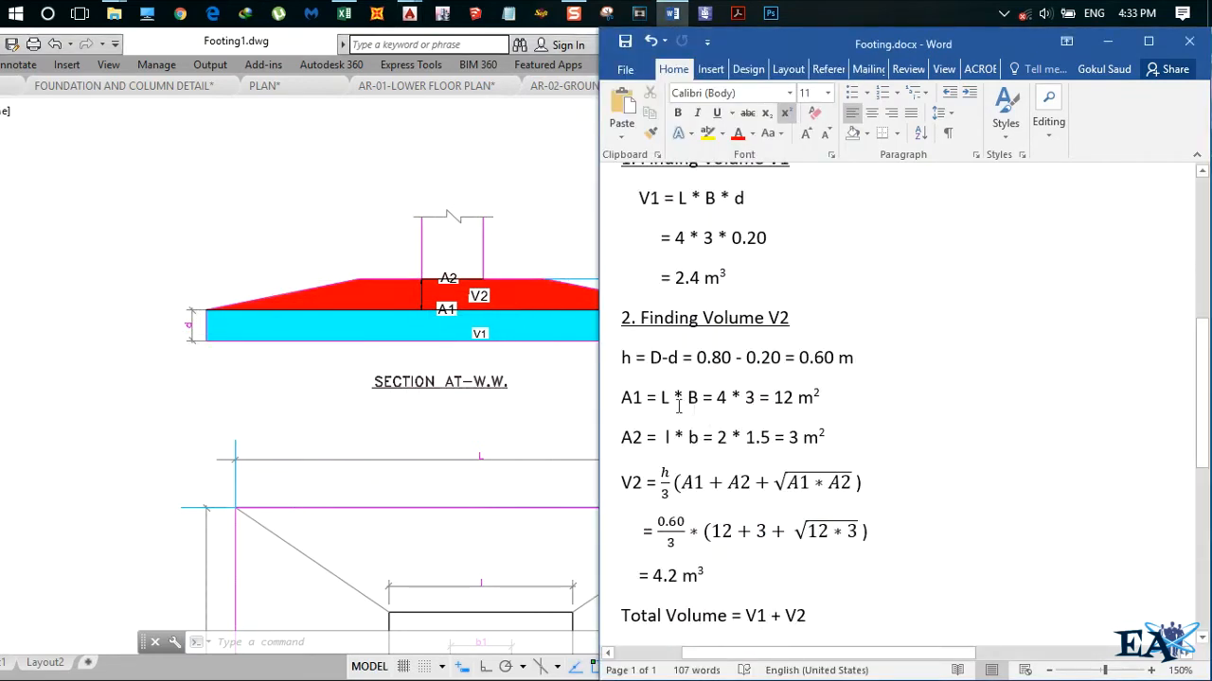
mouse_move(265, 318)
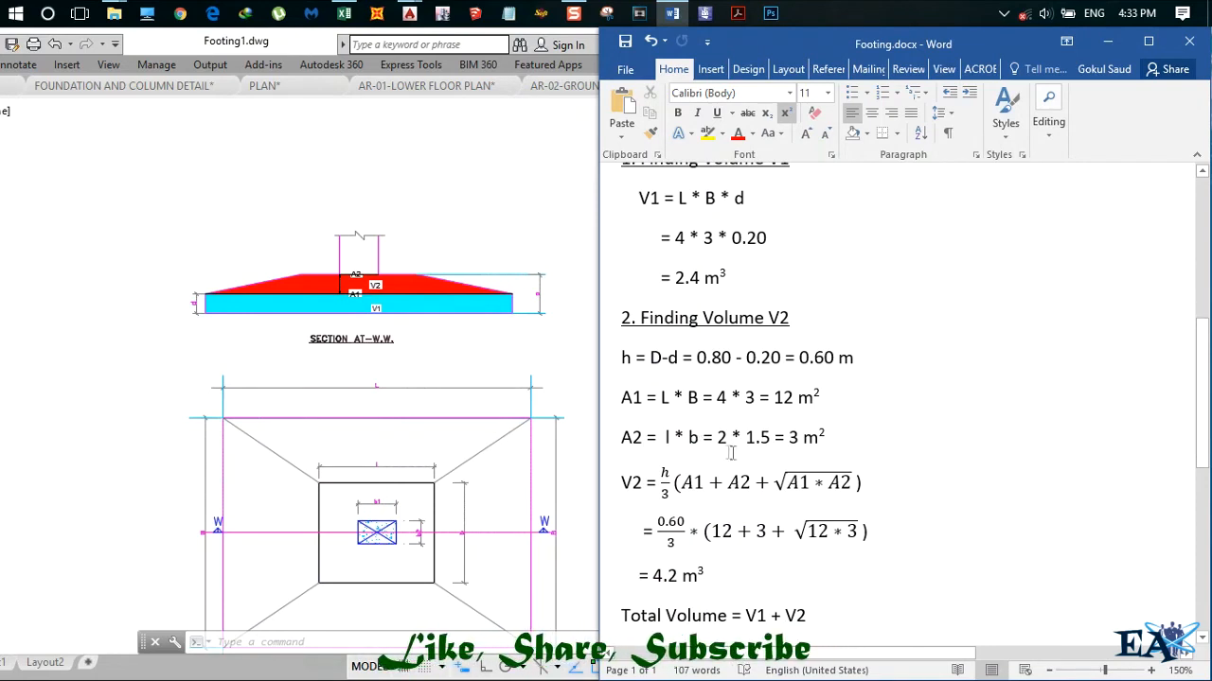
mouse_move(797, 448)
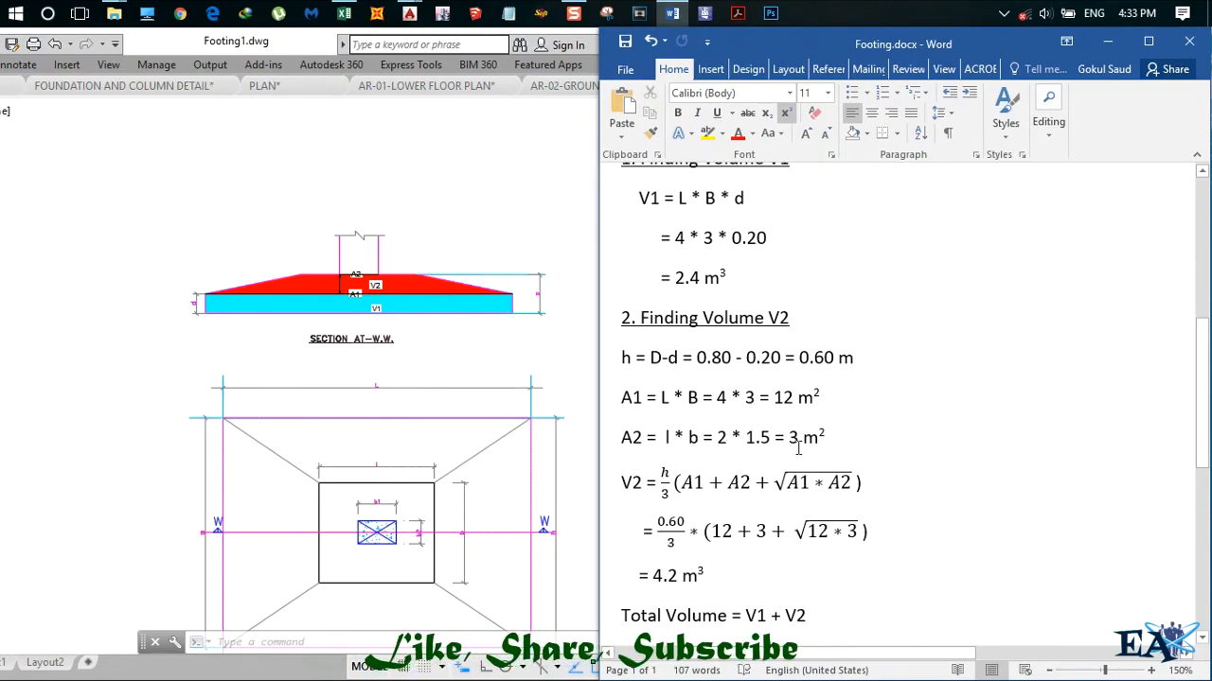
mouse_move(863, 459)
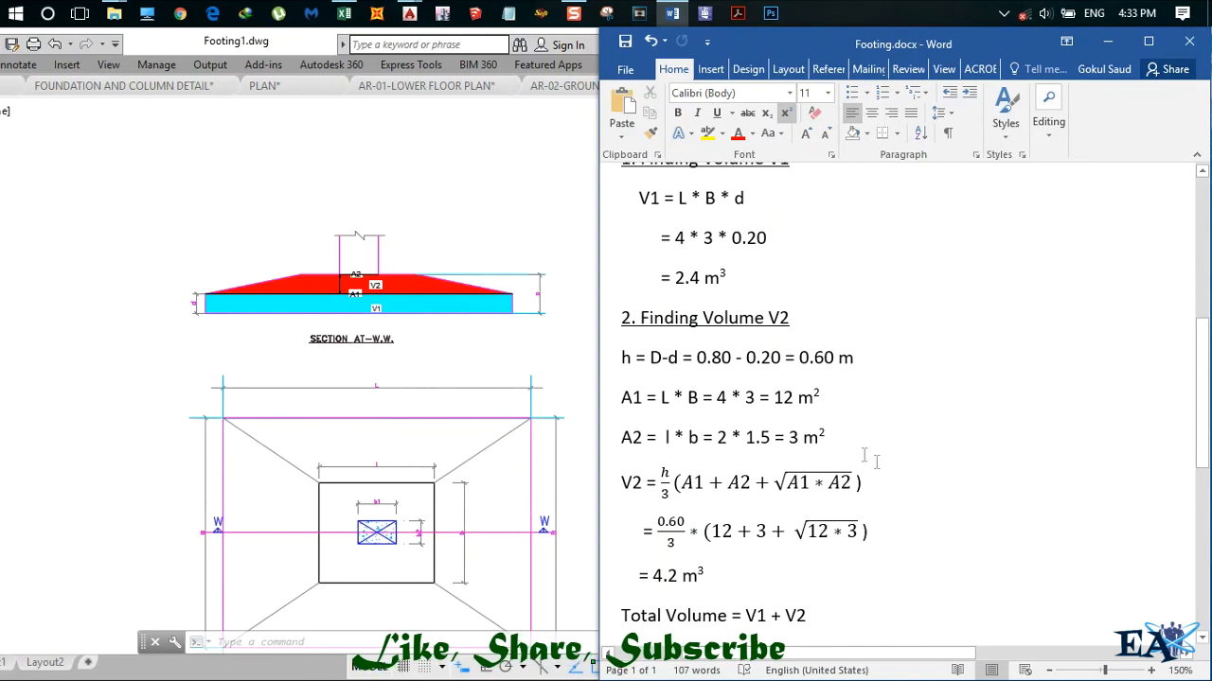
scroll(down, 3)
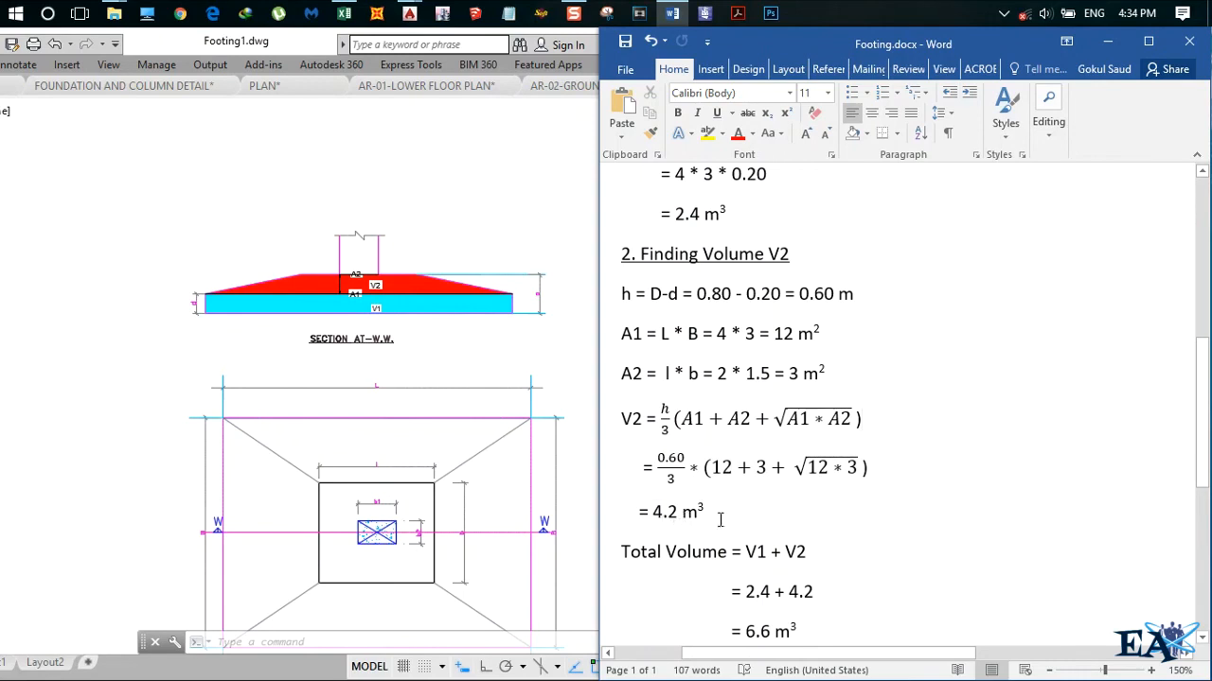
- Scroll Word past the total, then return the AutoCAD footing section and plan to front
scroll(down, 3)
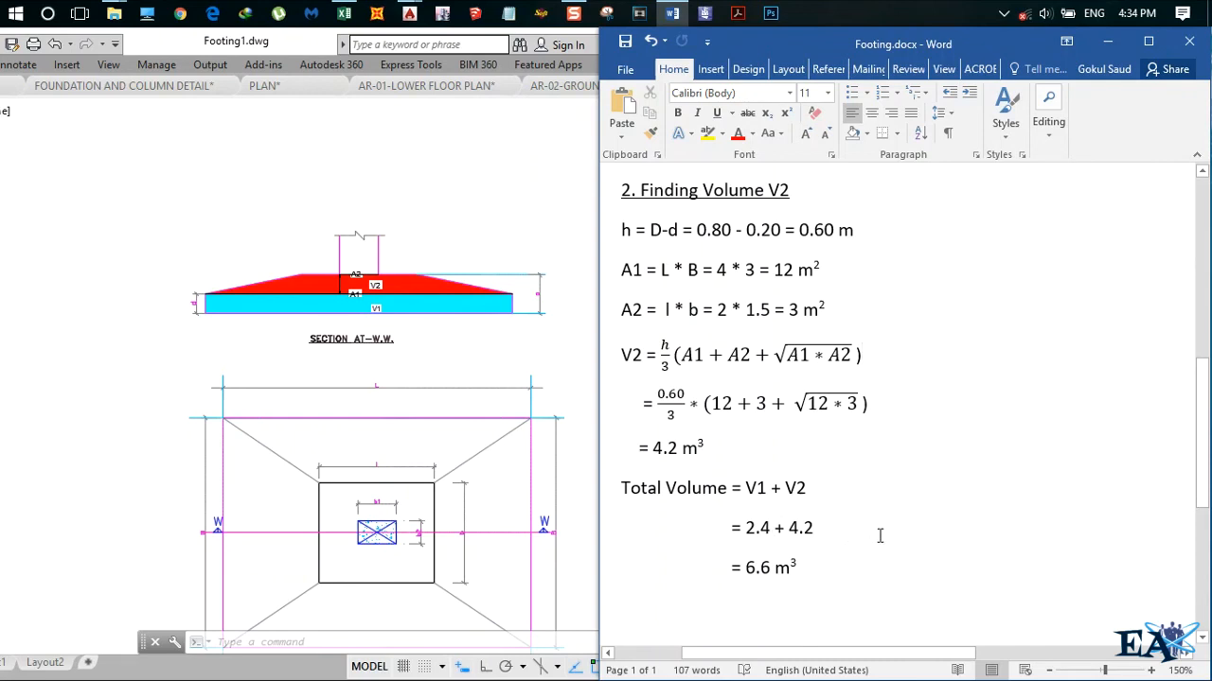
scroll(down, 3)
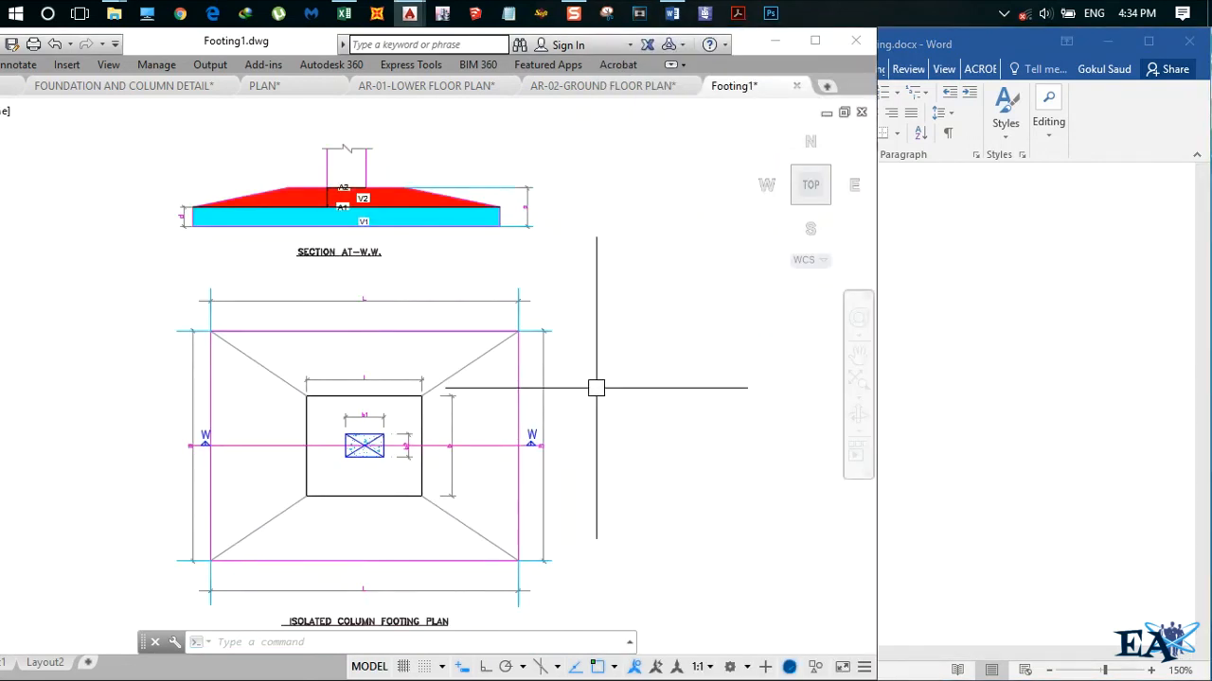
mouse_move(657, 222)
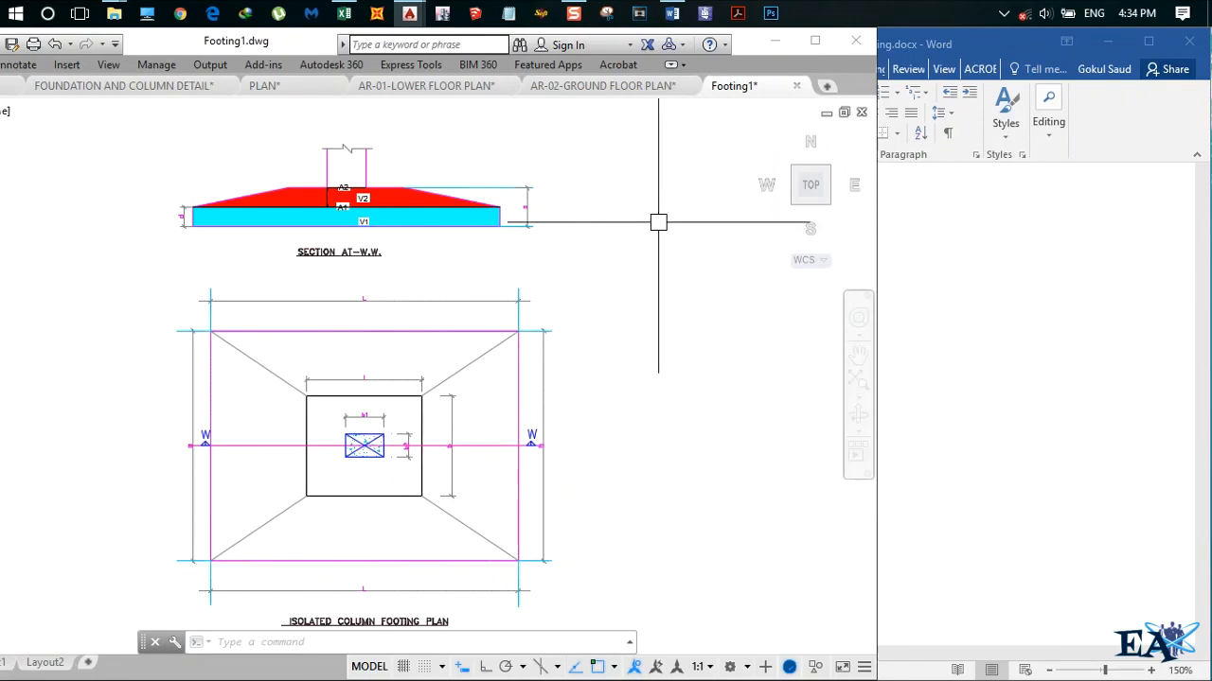